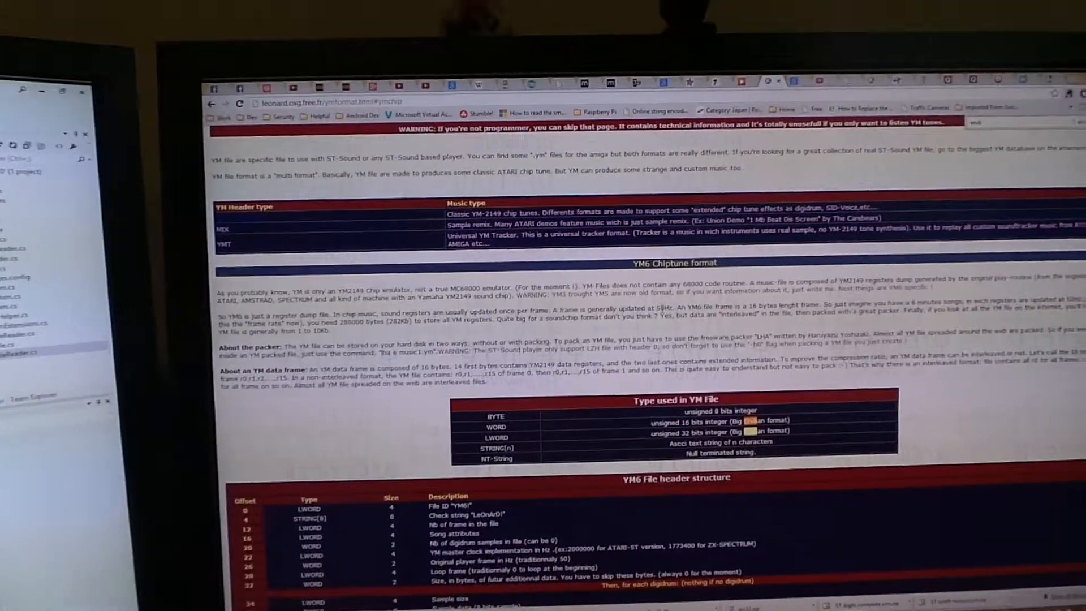
- Run the test app, connect to the device on COM4 and bring up the YM song file picker
scroll("up", 3)
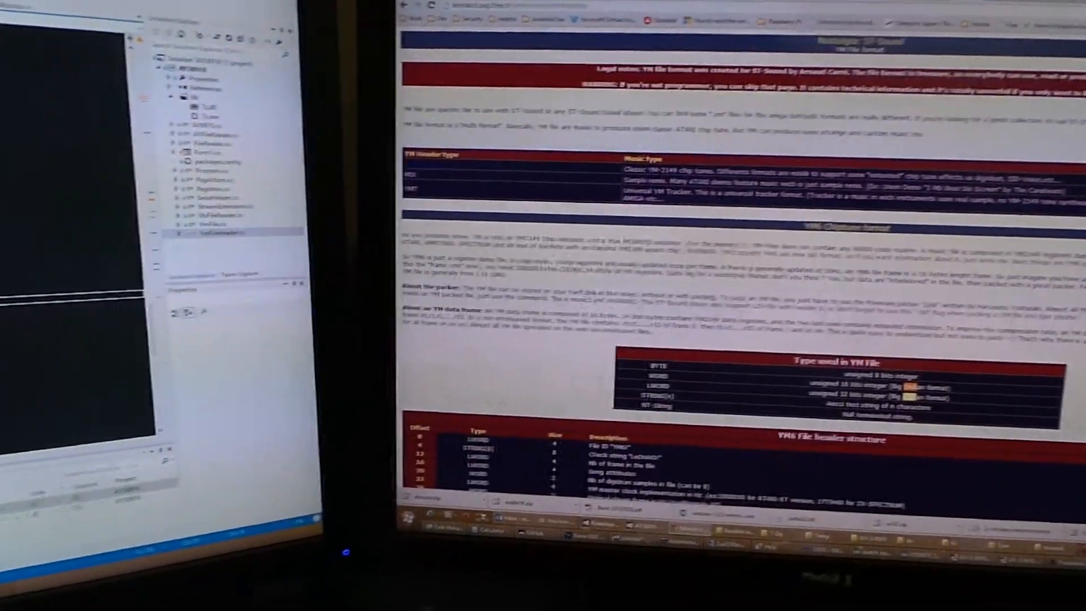
scroll("down", 3)
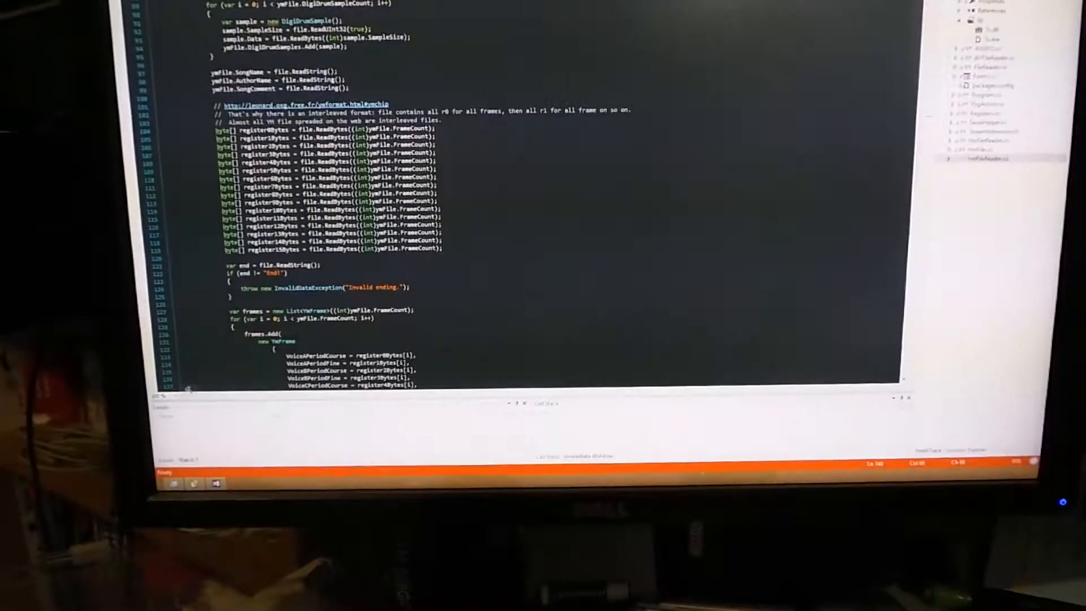
left_click(454, 122)
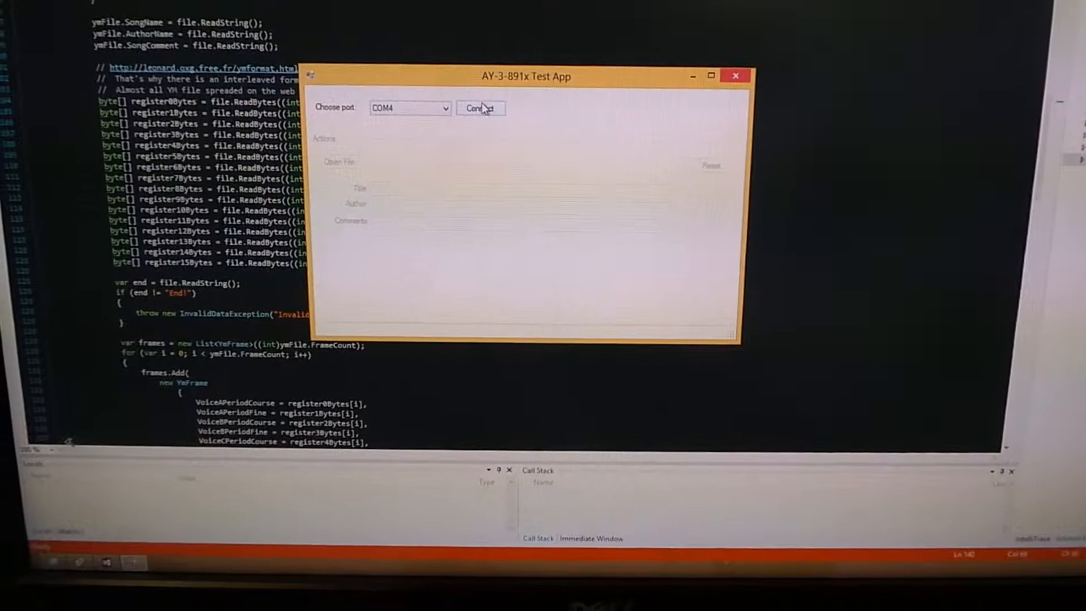
left_click(479, 109)
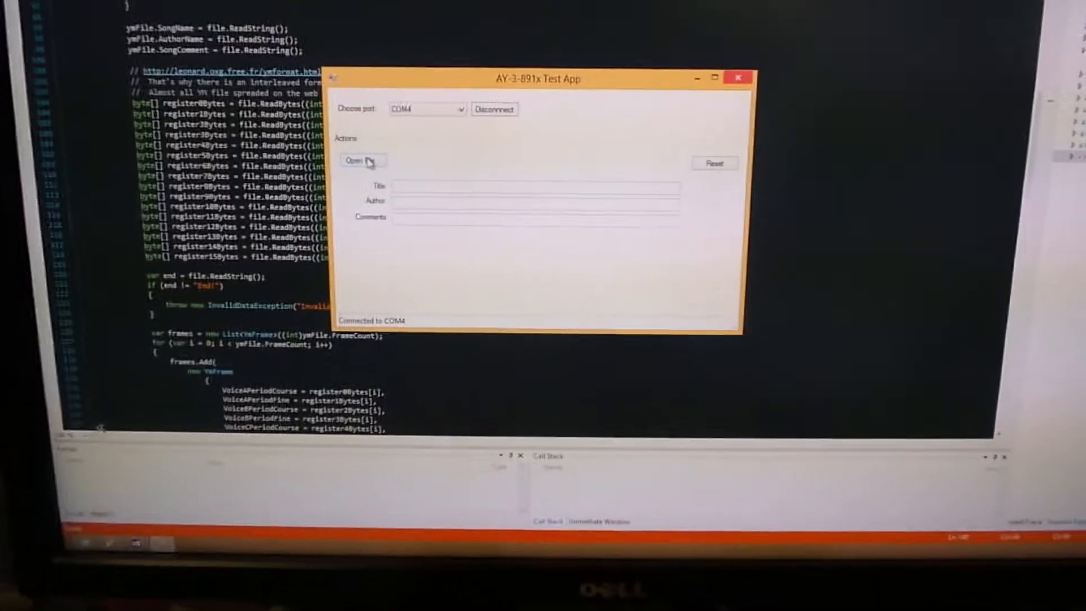
left_click(356, 161)
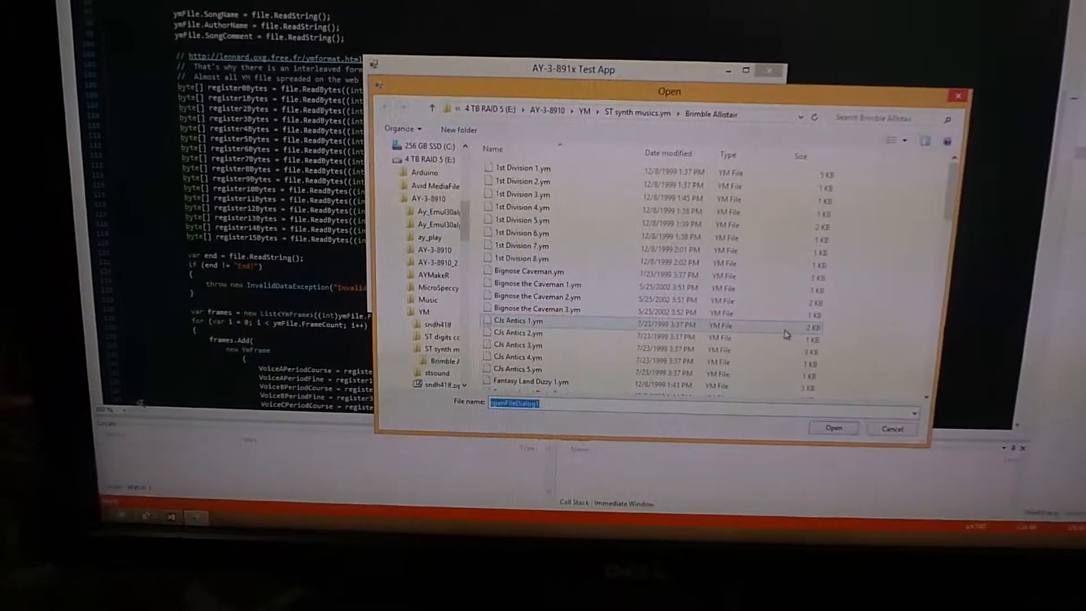
- Load Cjs Antics 1.ym from the Brimble folder so title, author and comment appear
left_click(518, 320)
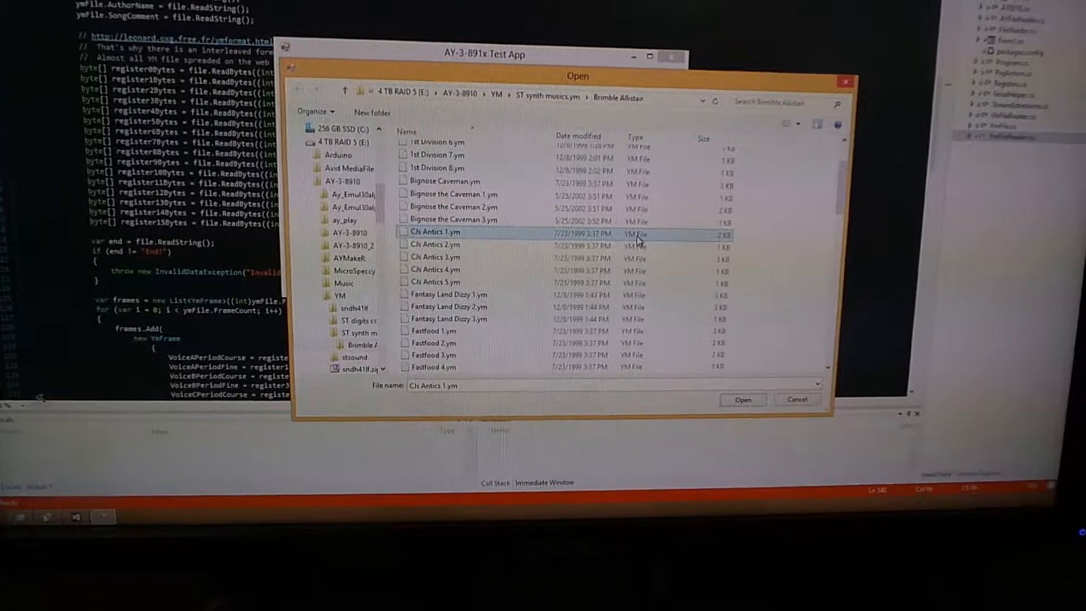
left_click(742, 399)
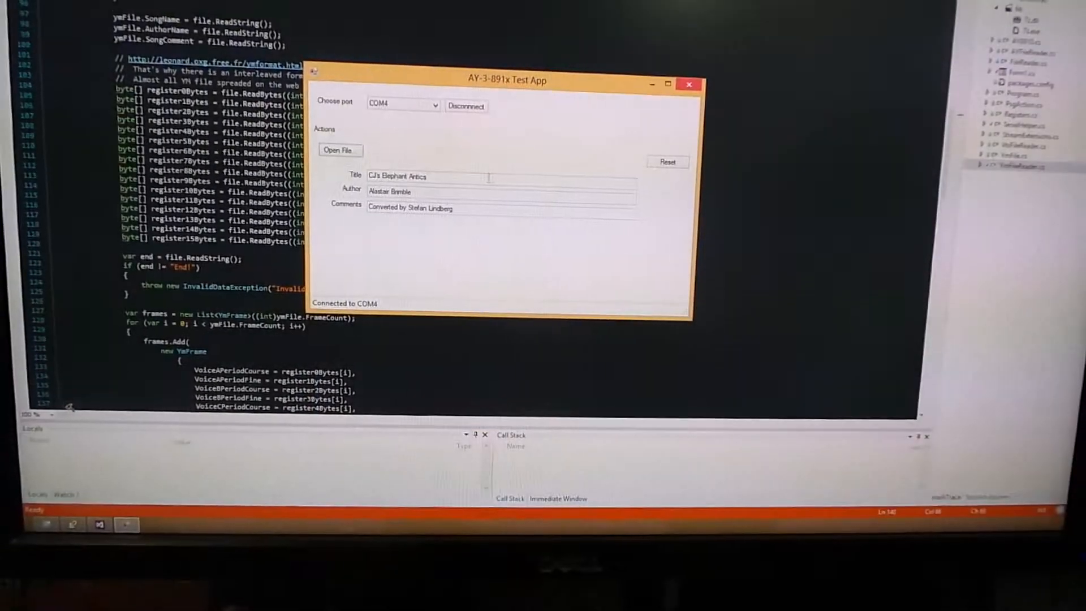